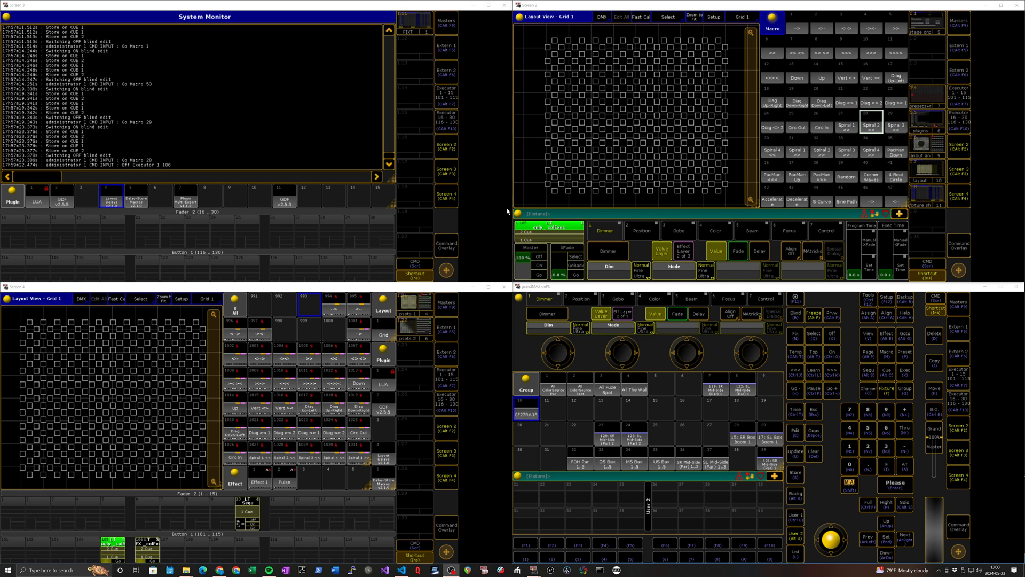
mouse_move(744, 230)
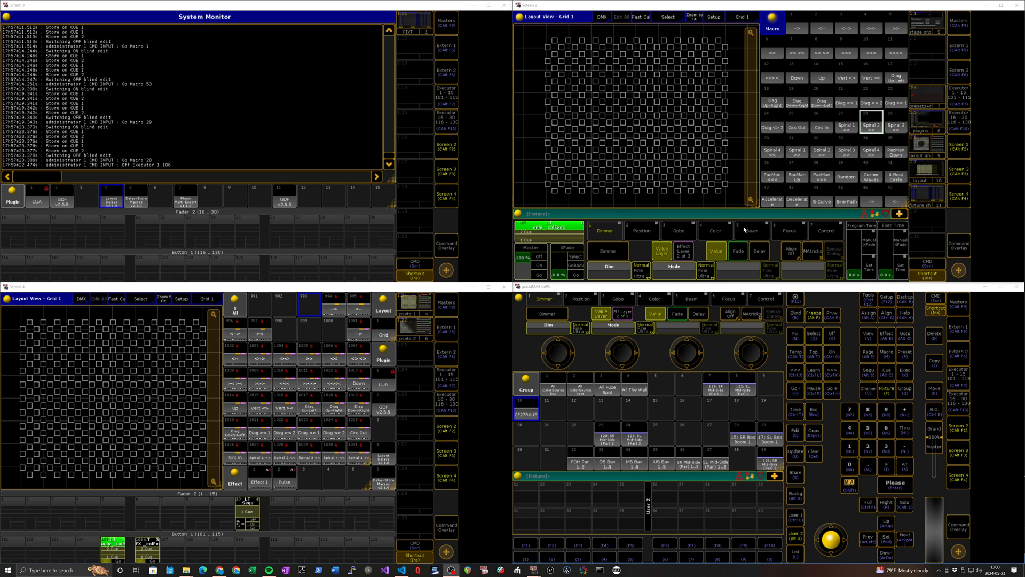
mouse_move(743, 230)
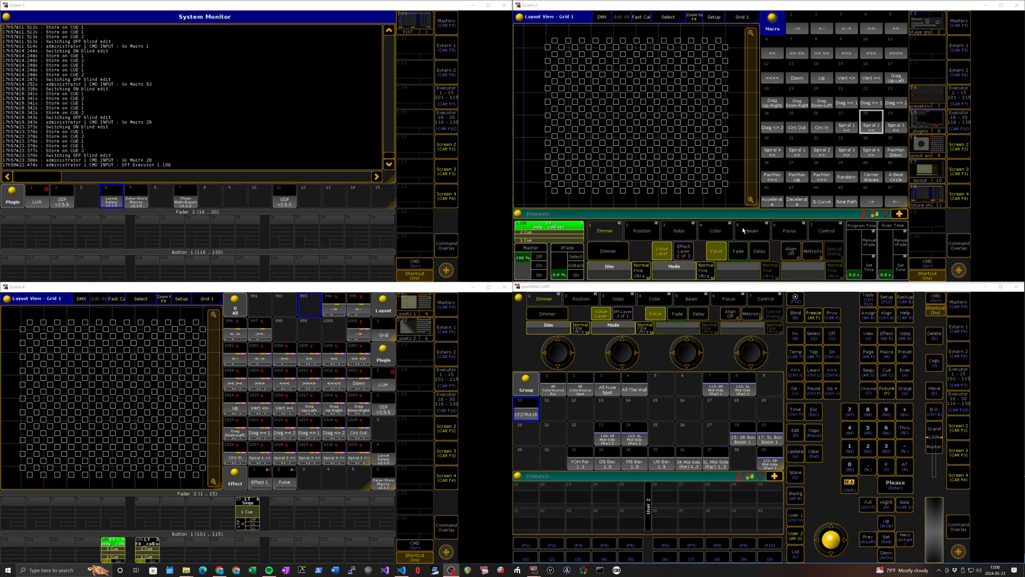
mouse_move(739, 234)
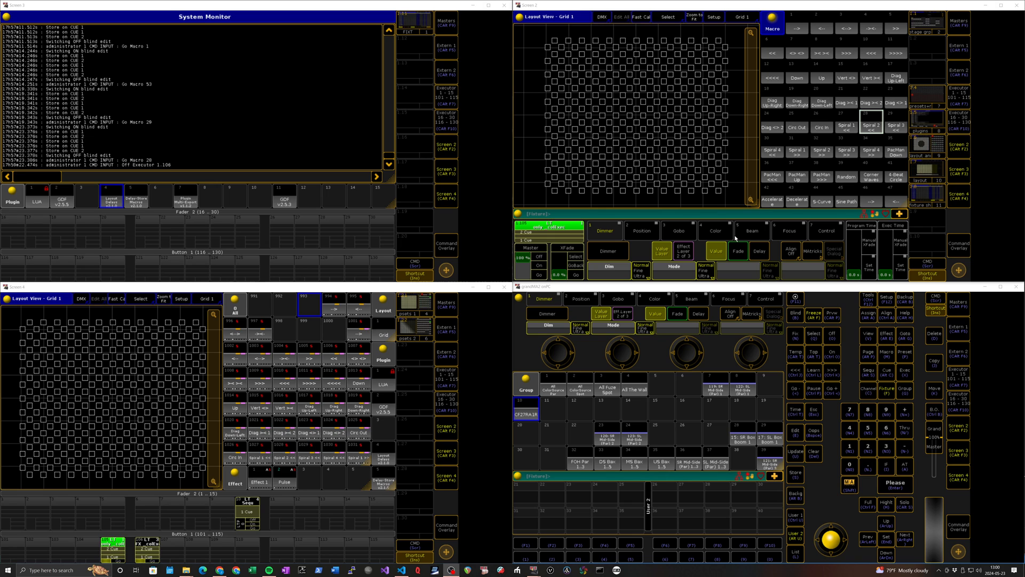
mouse_move(724, 251)
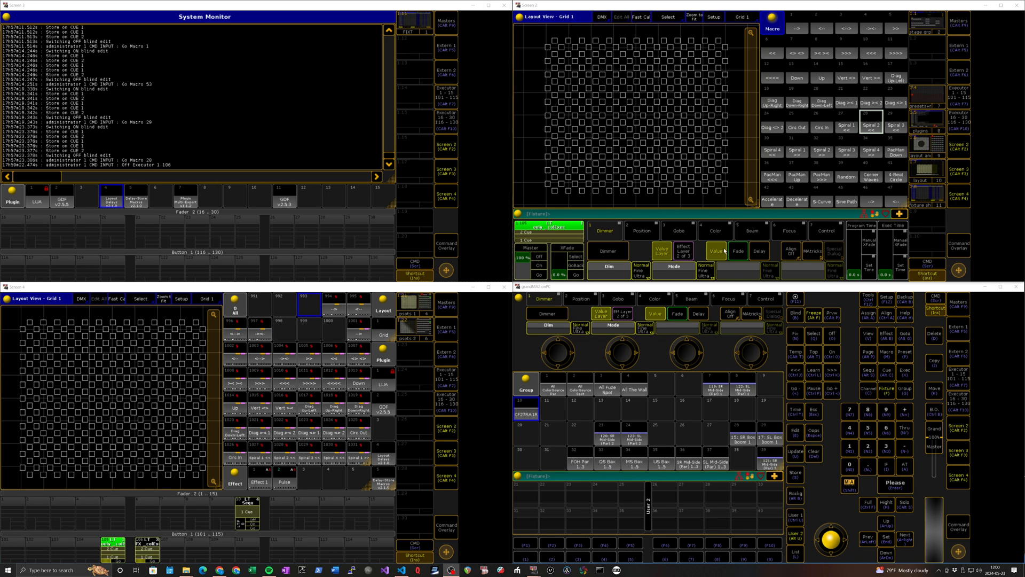
mouse_move(719, 256)
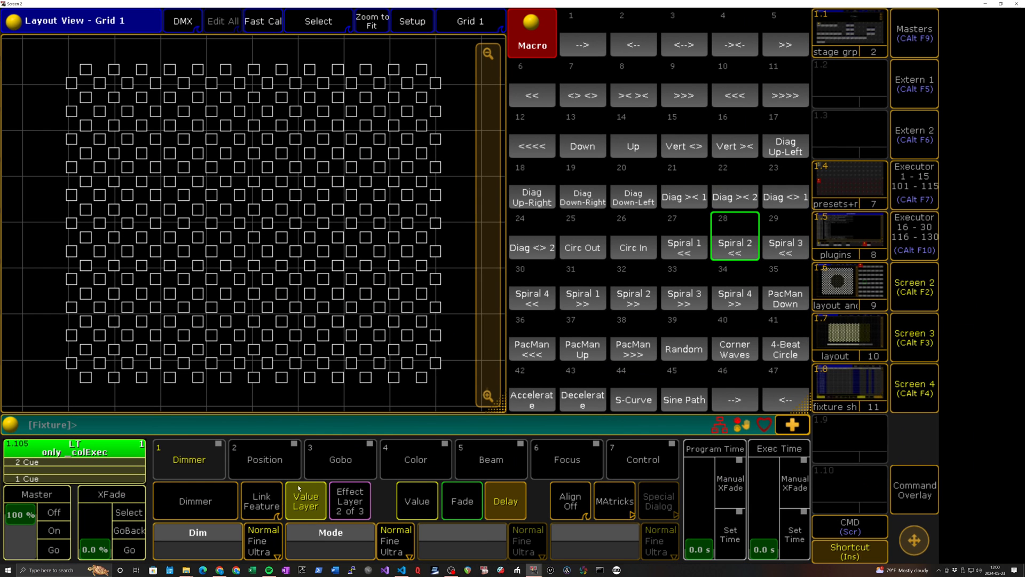
Switch attribute controls to the Effect layer, showing Phase and then Delay values.
left_click(350, 500)
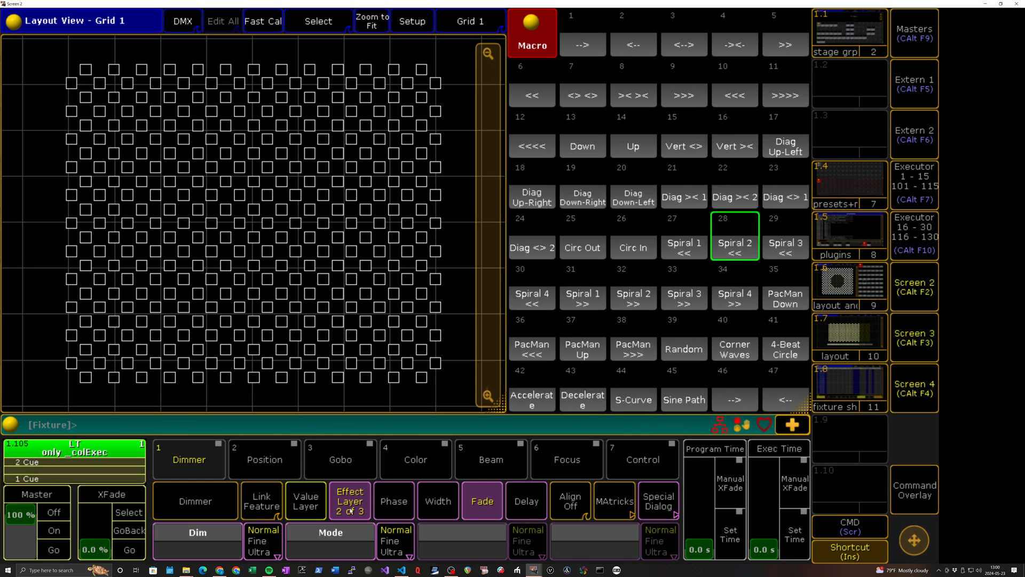
left_click(394, 501)
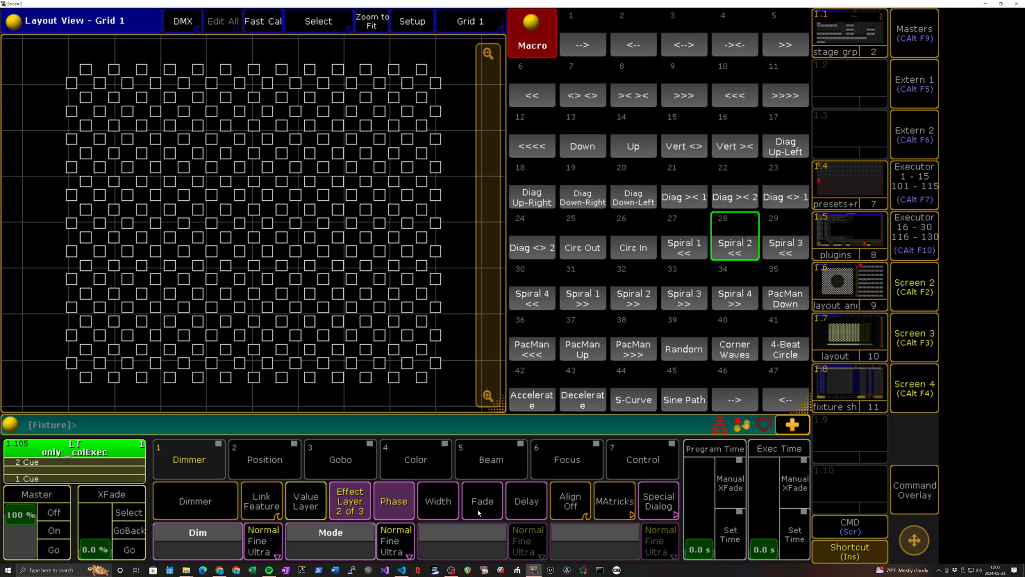
left_click(525, 501)
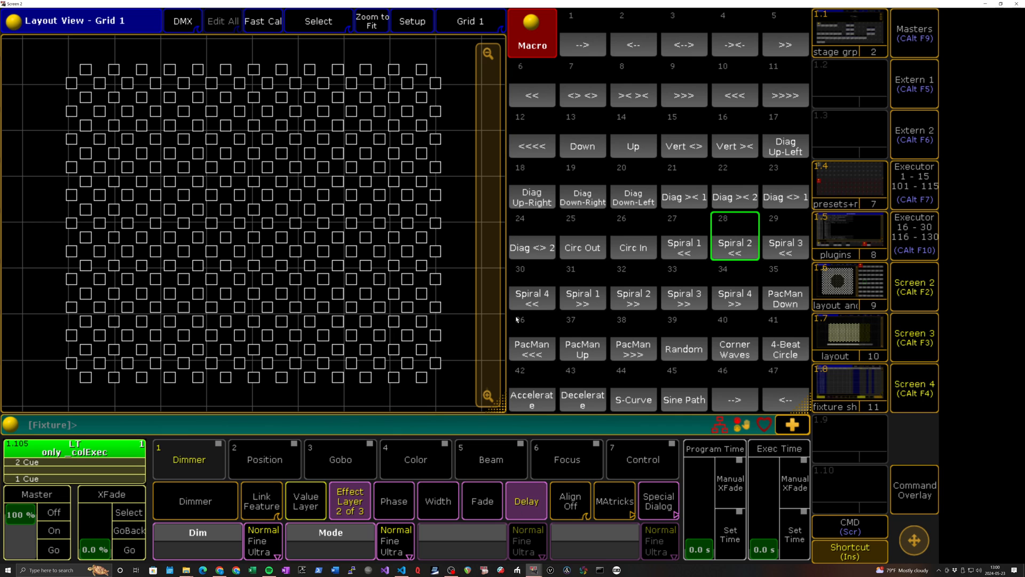
mouse_move(578, 15)
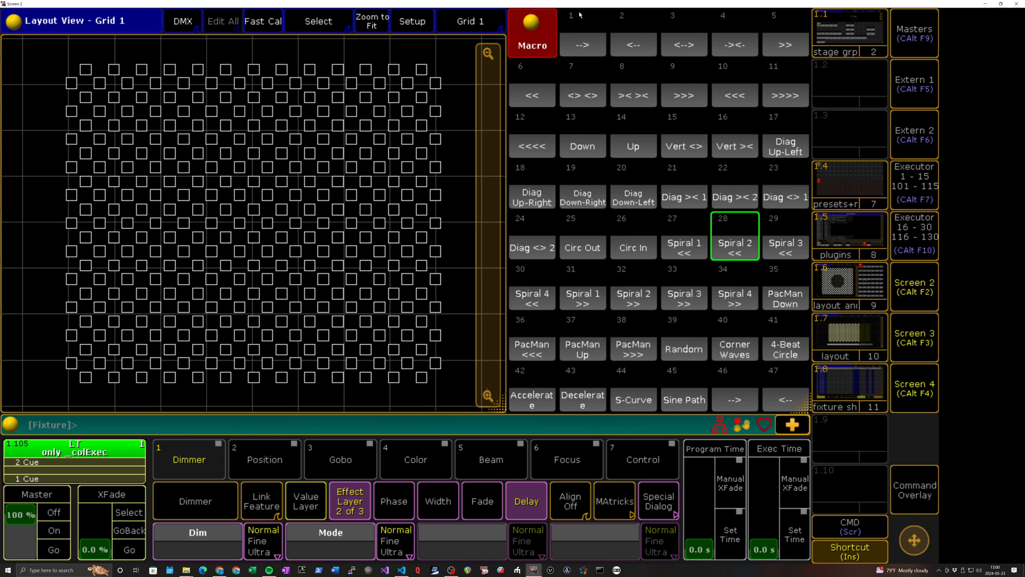
mouse_move(575, 60)
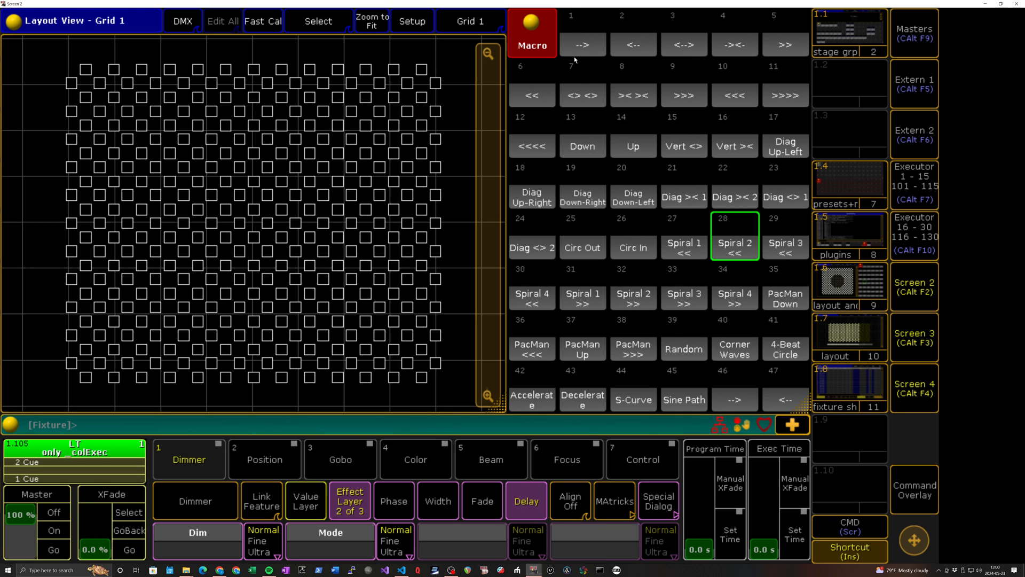
mouse_move(573, 73)
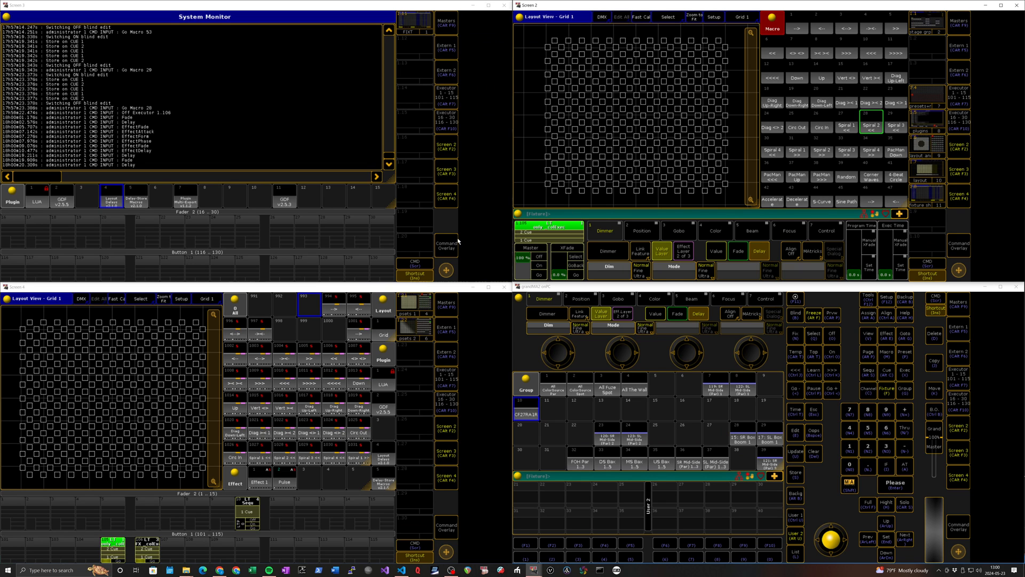
mouse_move(563, 149)
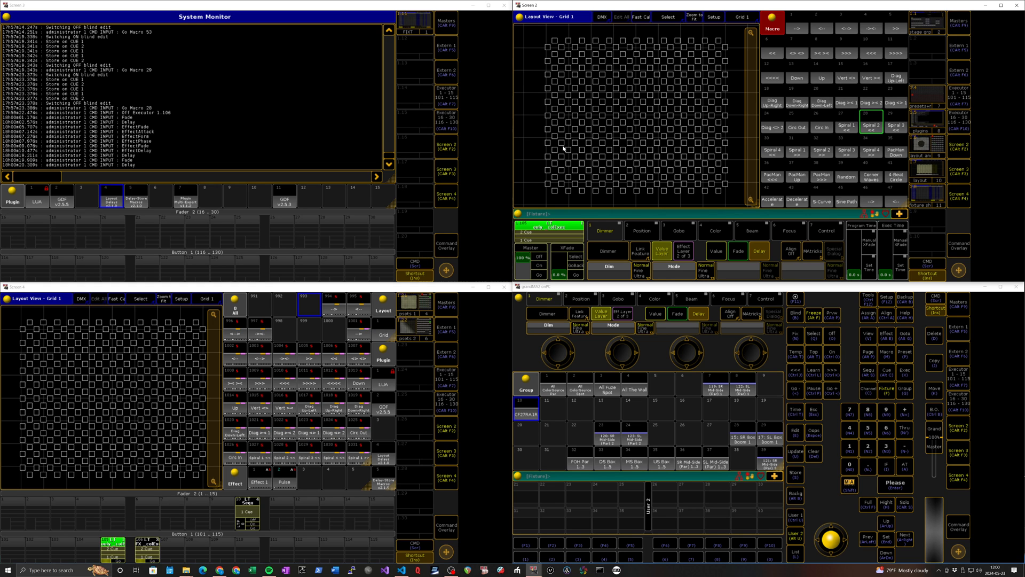
mouse_move(291, 483)
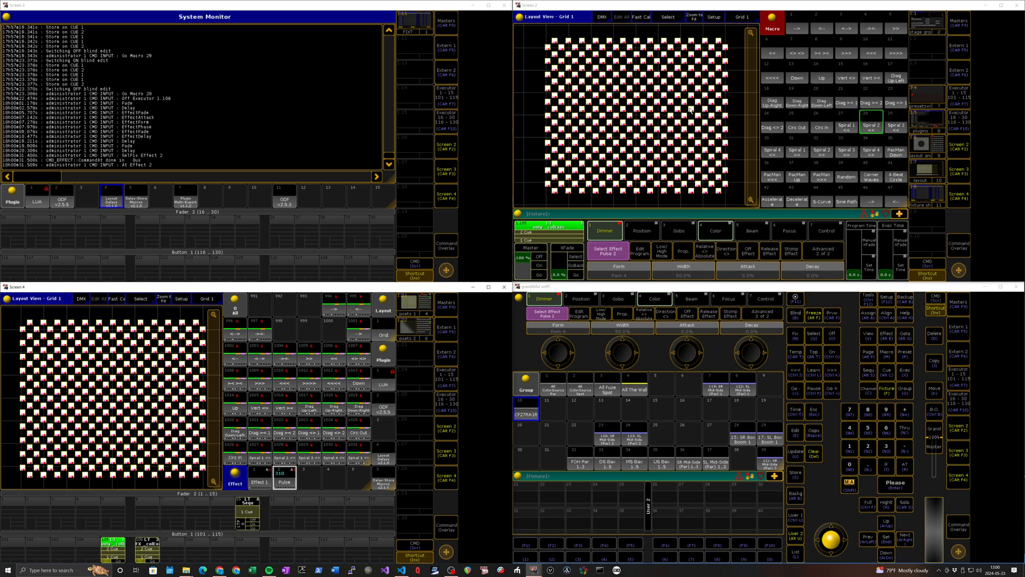
mouse_move(489, 370)
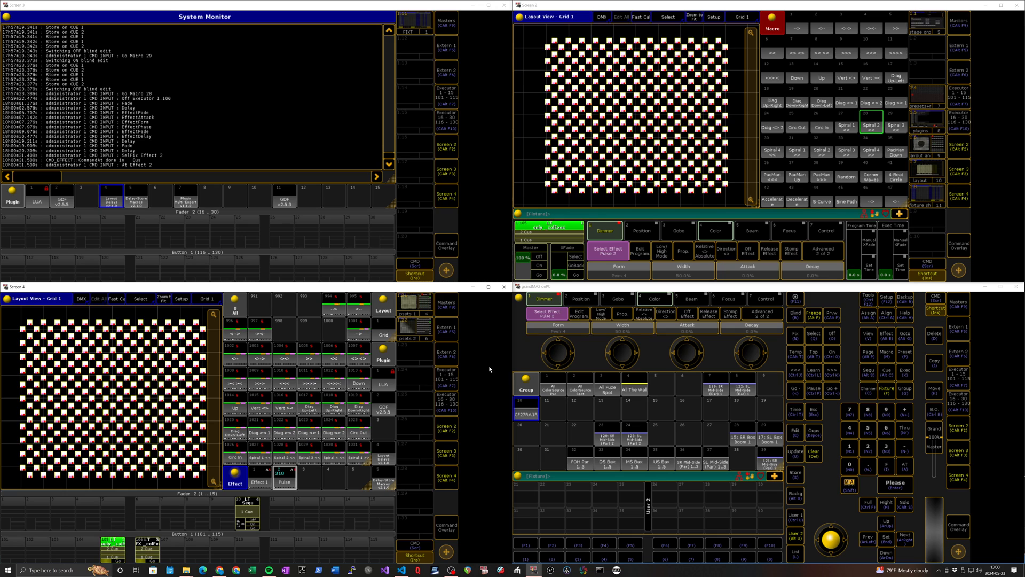
mouse_move(476, 378)
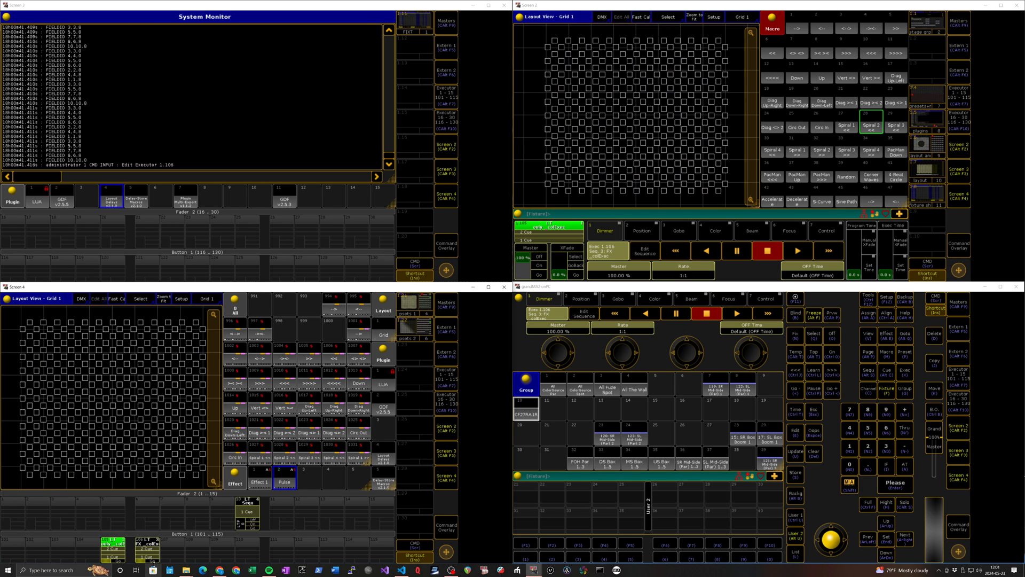
Run executor 1.106's Pulse effect and store the '-->' and 'Circ In' delay patterns via macros 1 and 26.
left_click(797, 251)
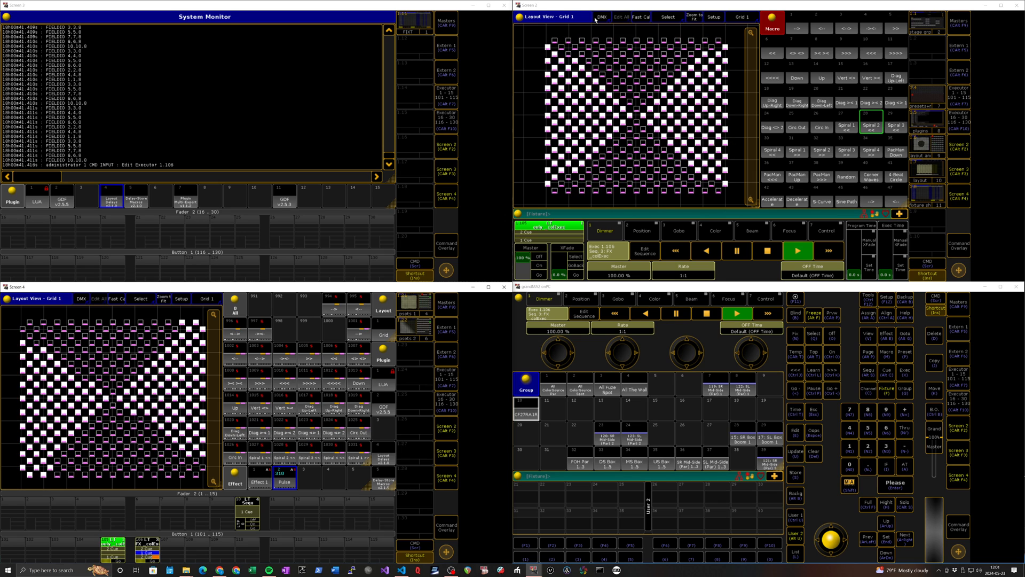
left_click(773, 28)
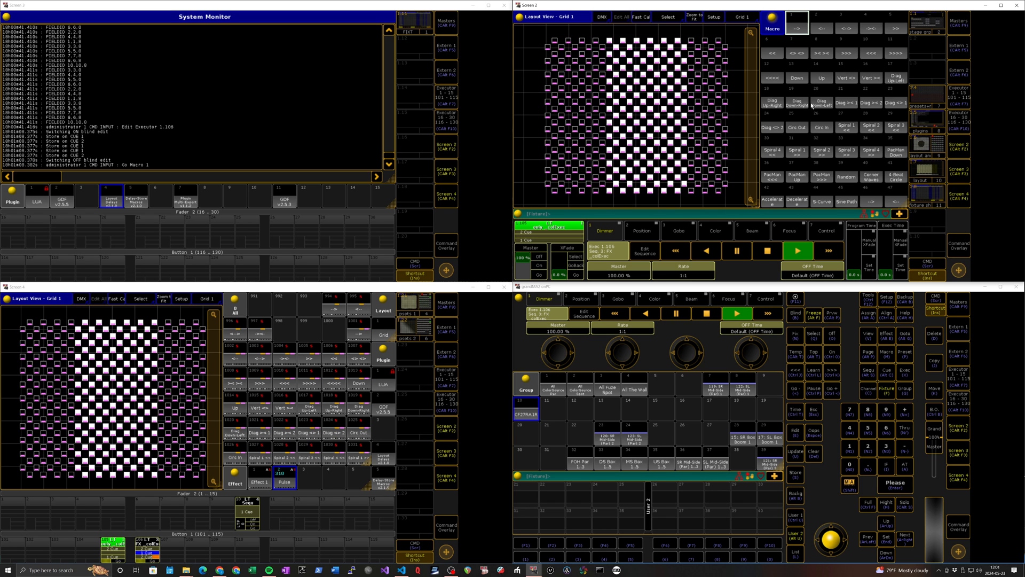
left_click(821, 125)
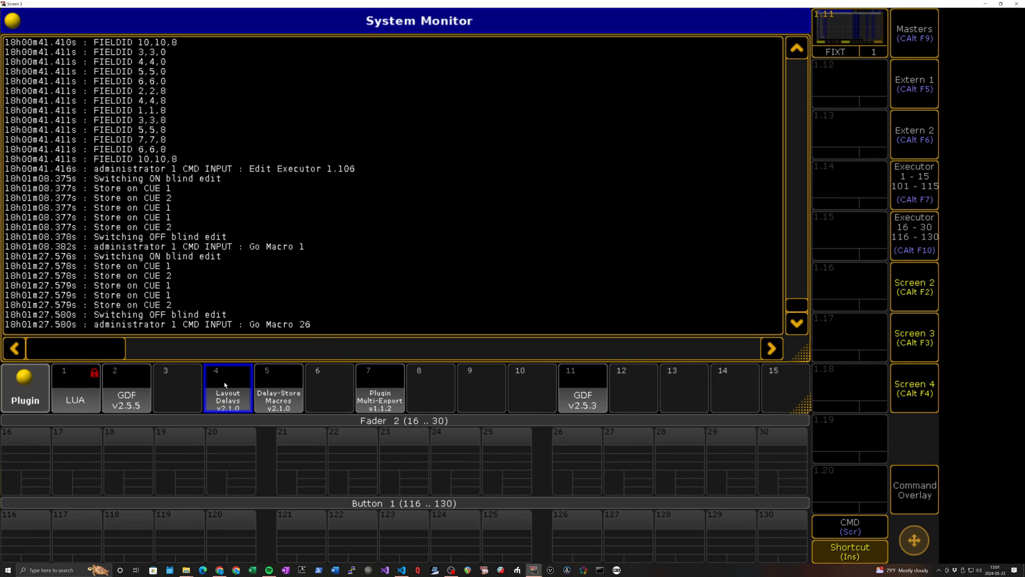
Launch the Layout Delays plugin, select the EffectDelays Layer setting, then cancel without building.
left_click(228, 388)
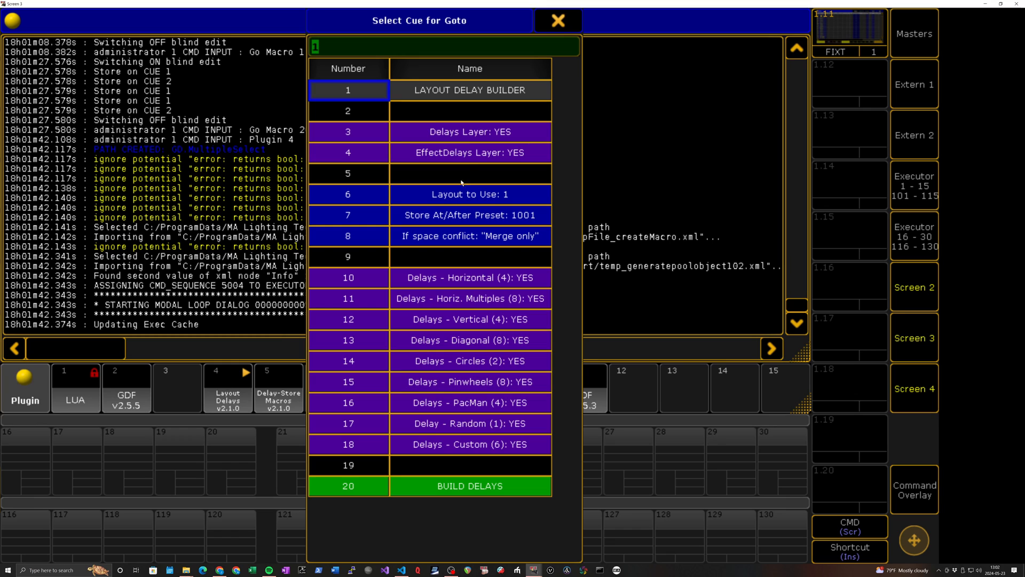
mouse_move(471, 134)
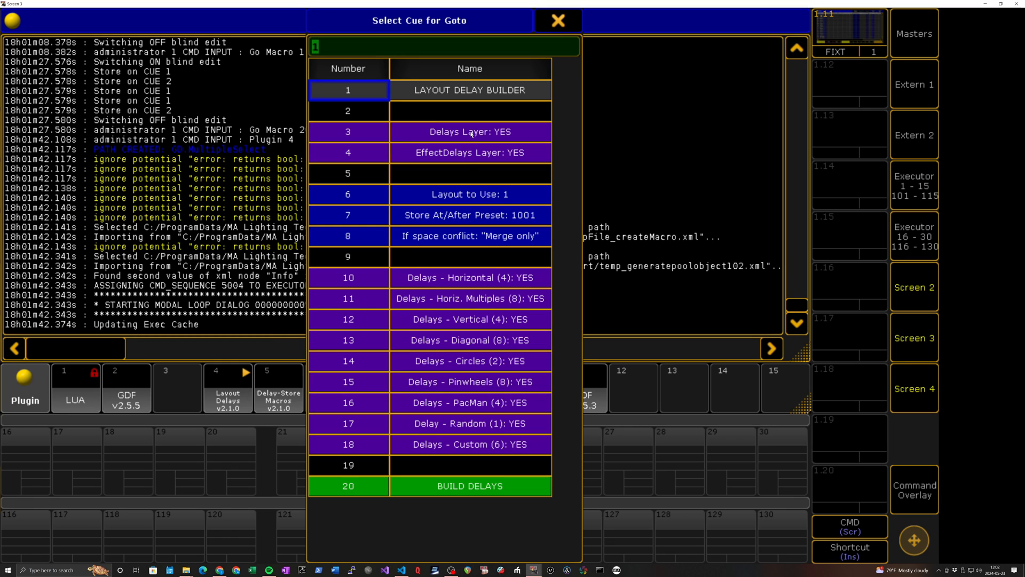
mouse_move(561, 140)
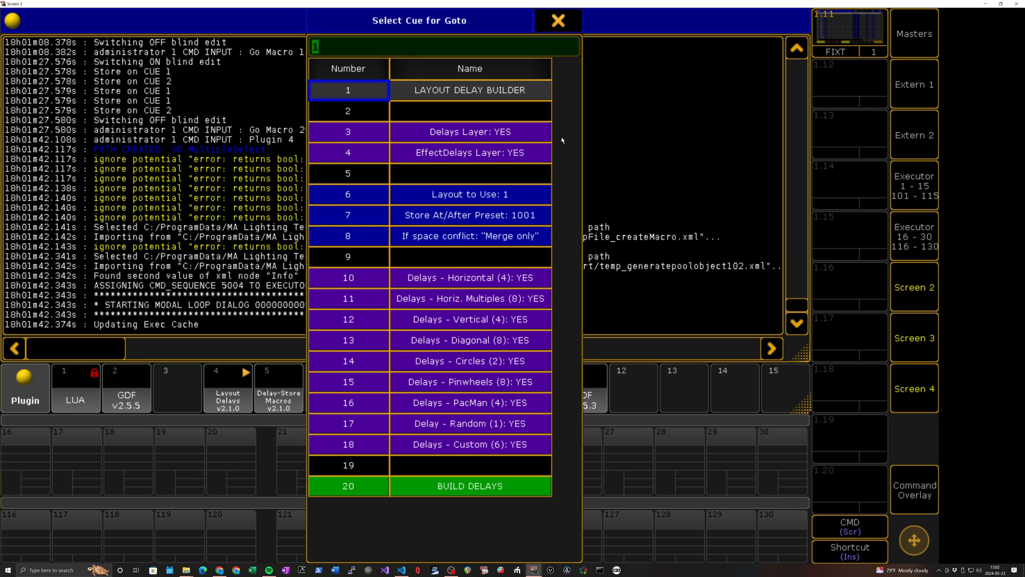
mouse_move(434, 135)
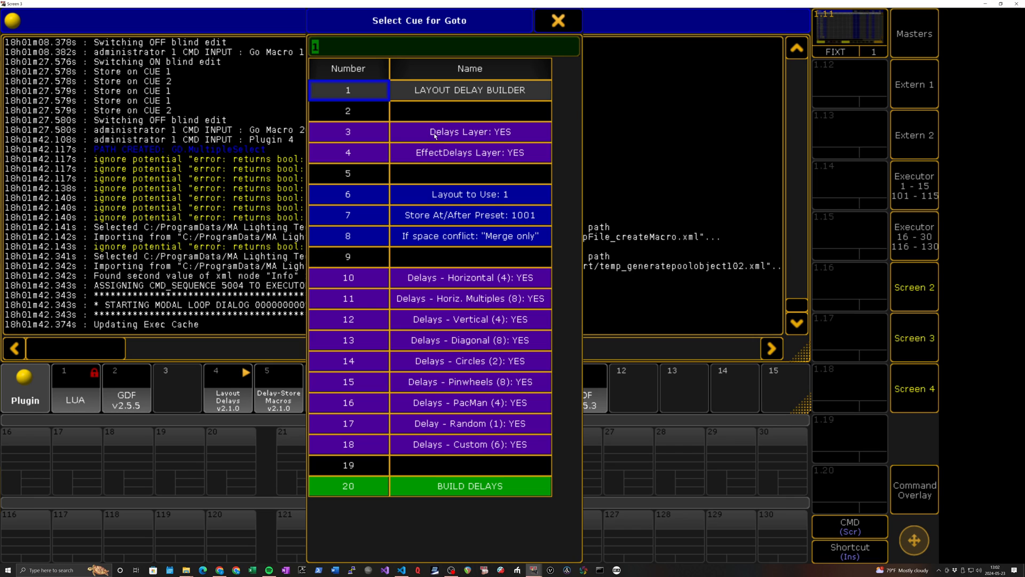
mouse_move(482, 155)
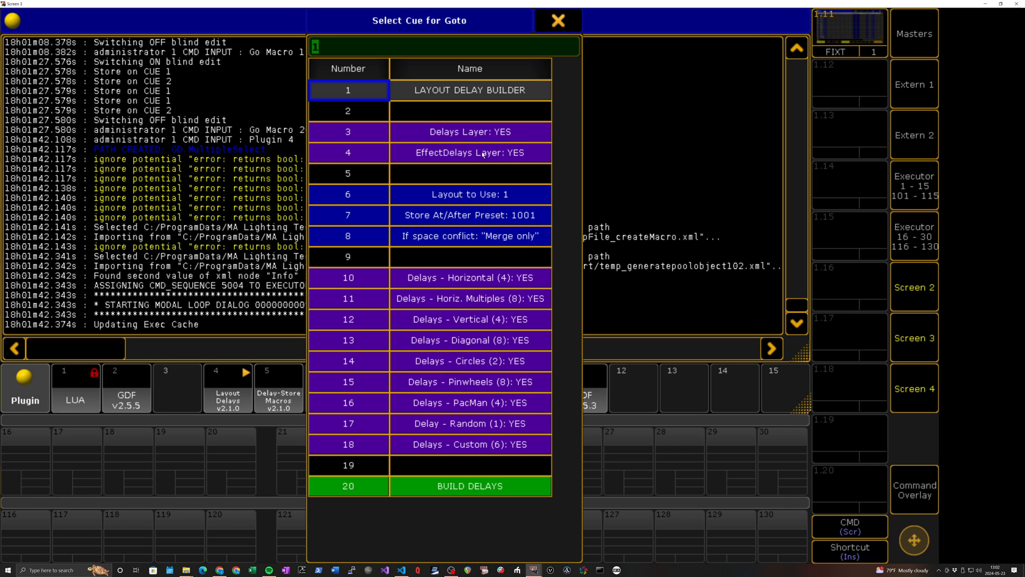
mouse_move(475, 161)
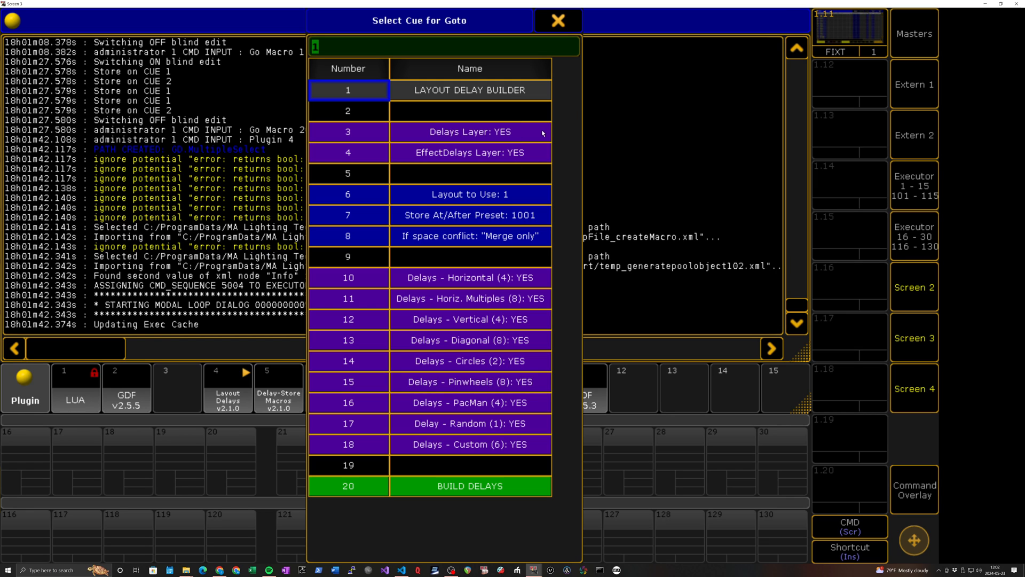
left_click(349, 152)
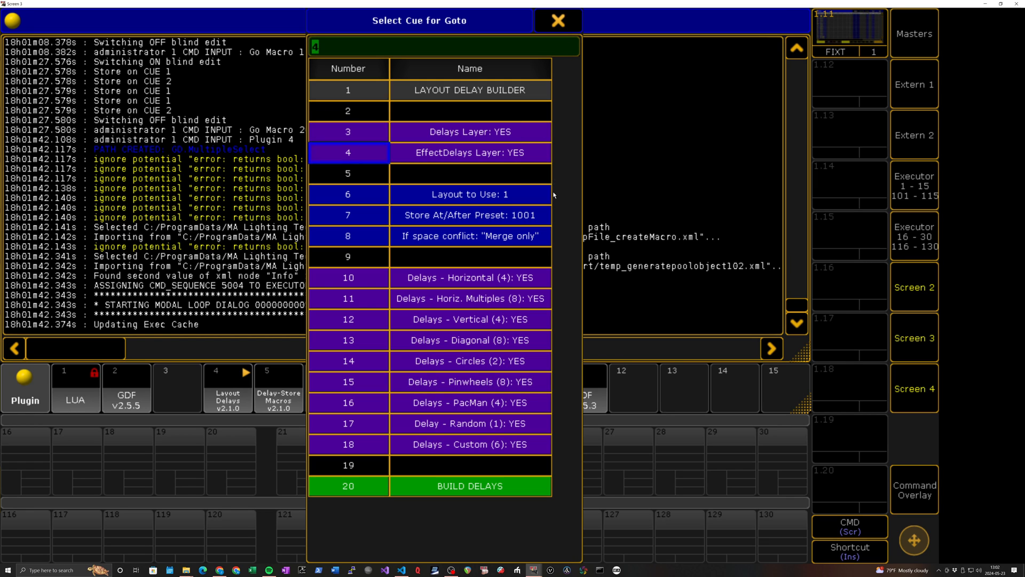
left_click(348, 486)
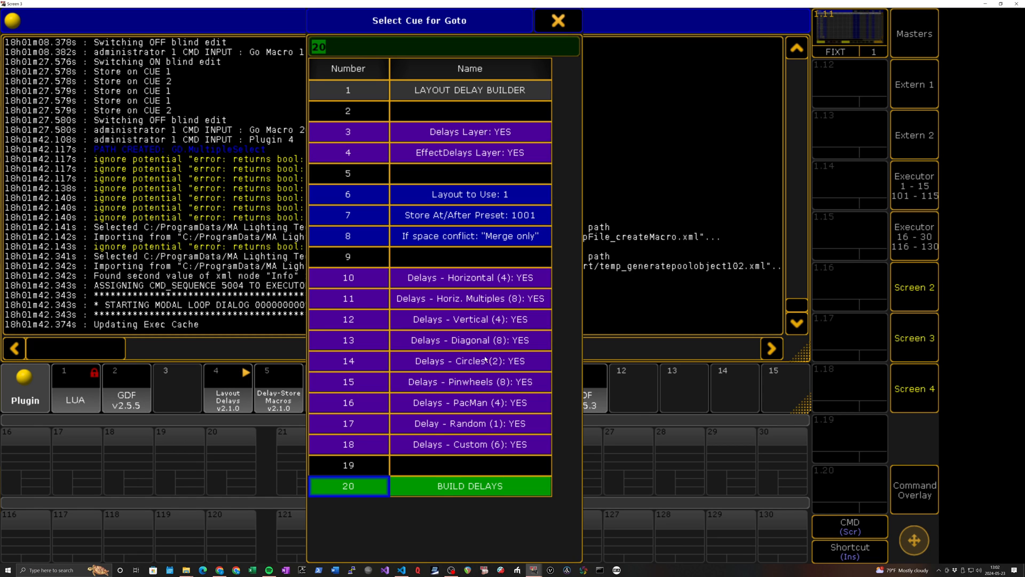
left_click(556, 20)
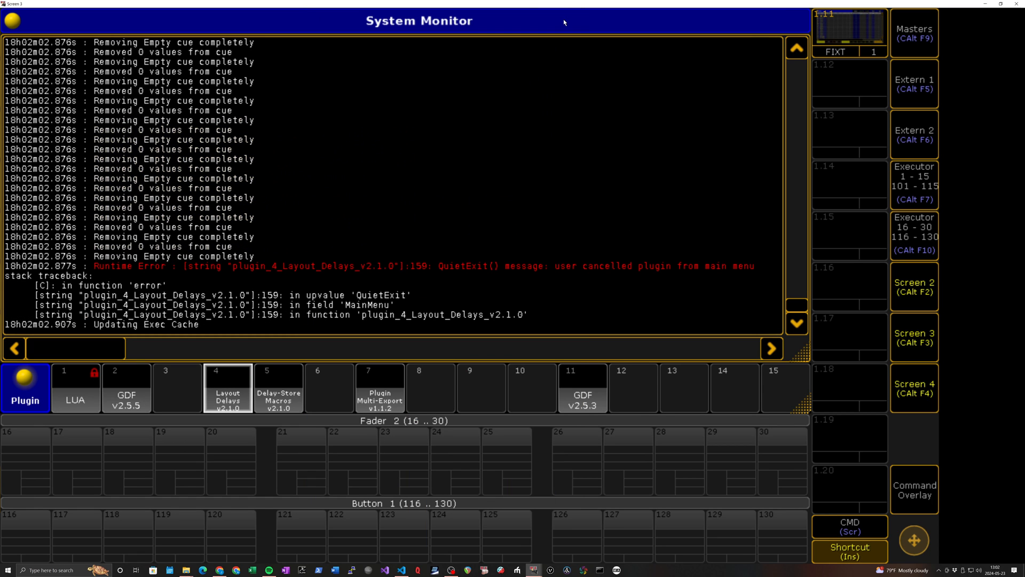
mouse_move(277, 411)
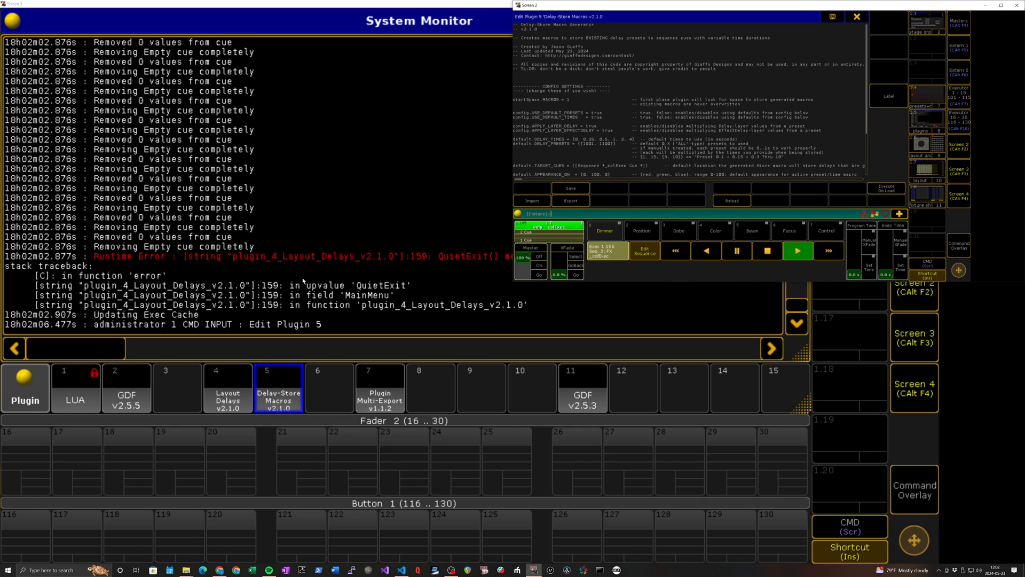
mouse_move(931, 13)
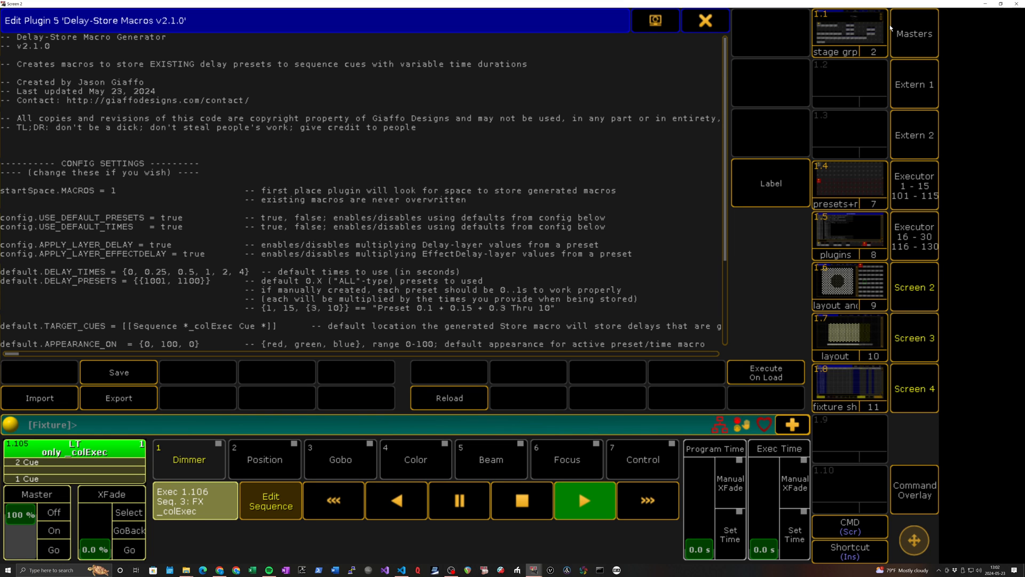
Close the Delay-Store Macros plugin script after reviewing its config section.
left_click(705, 20)
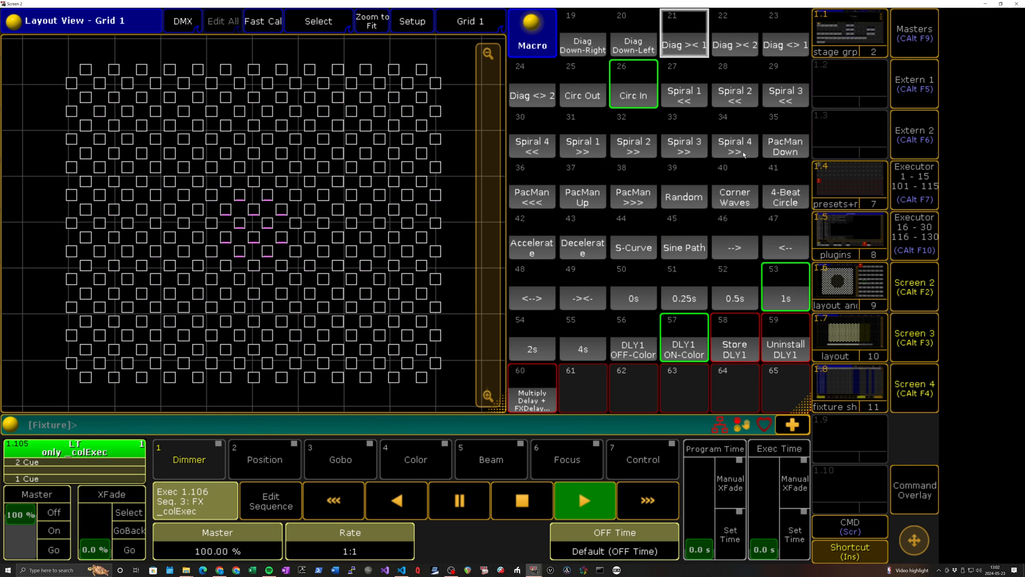
Open macro 52 '0.5s' to read its commands, then close it.
double_click(684, 95)
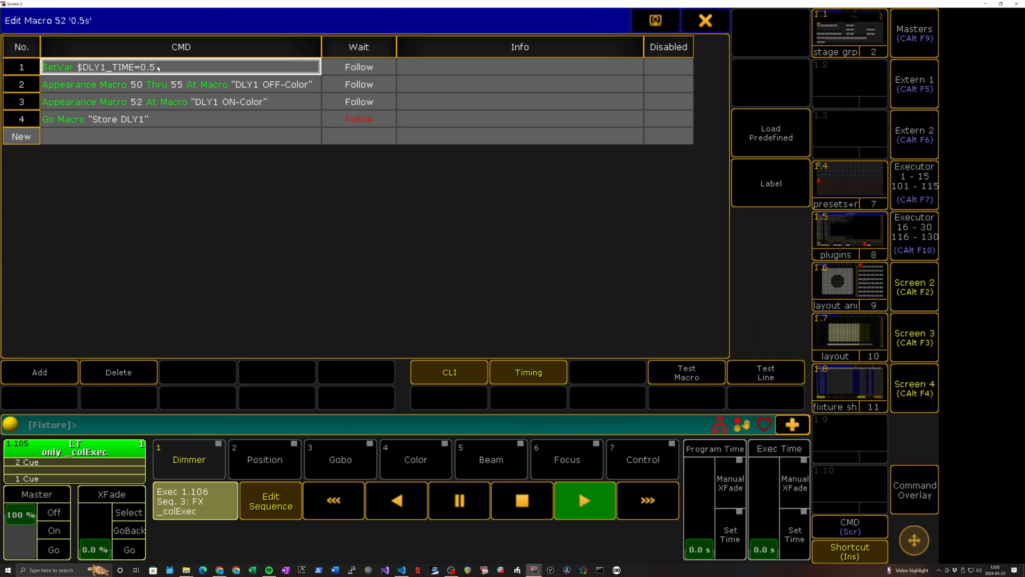
left_click(705, 20)
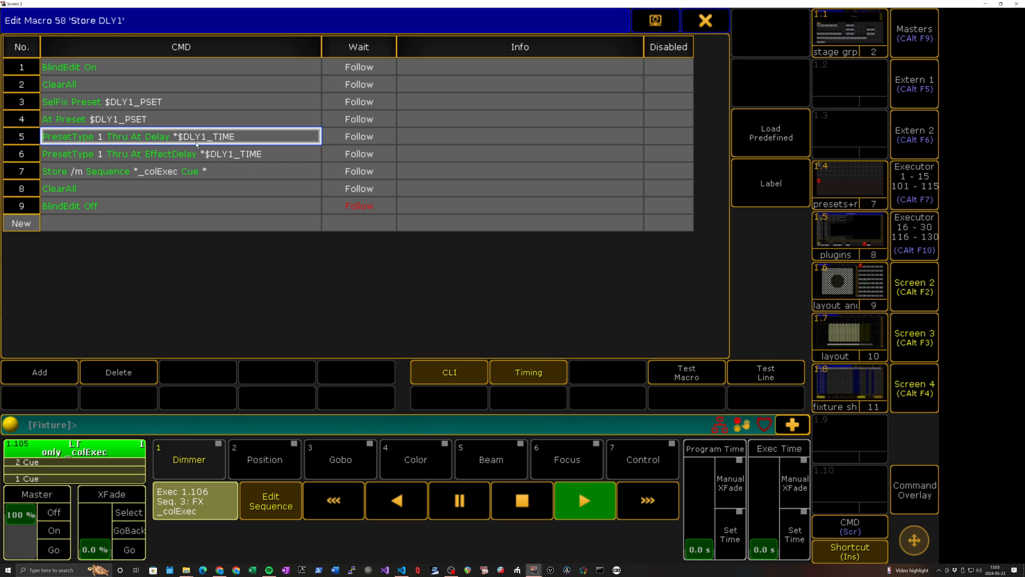
mouse_move(161, 161)
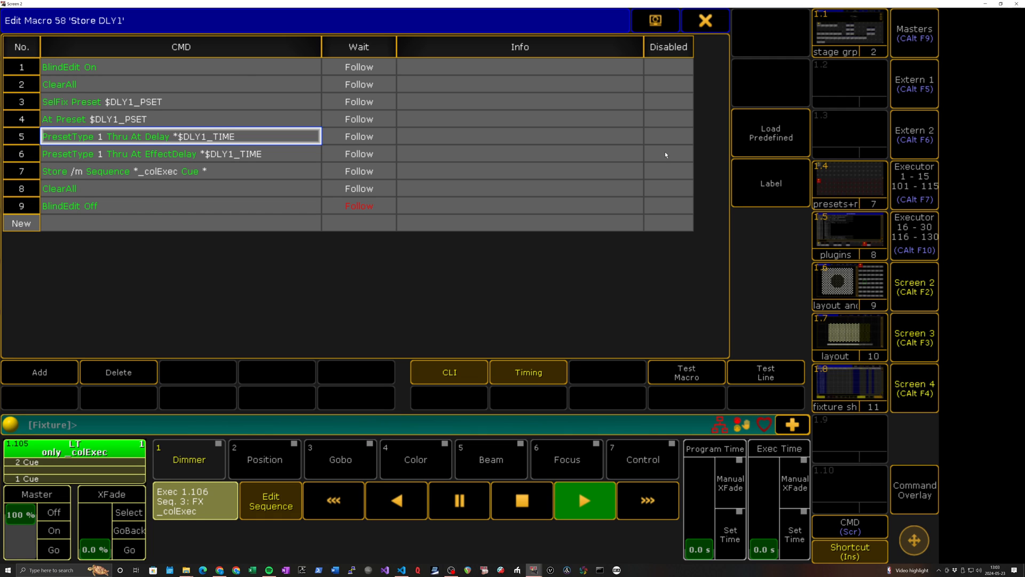
mouse_move(314, 160)
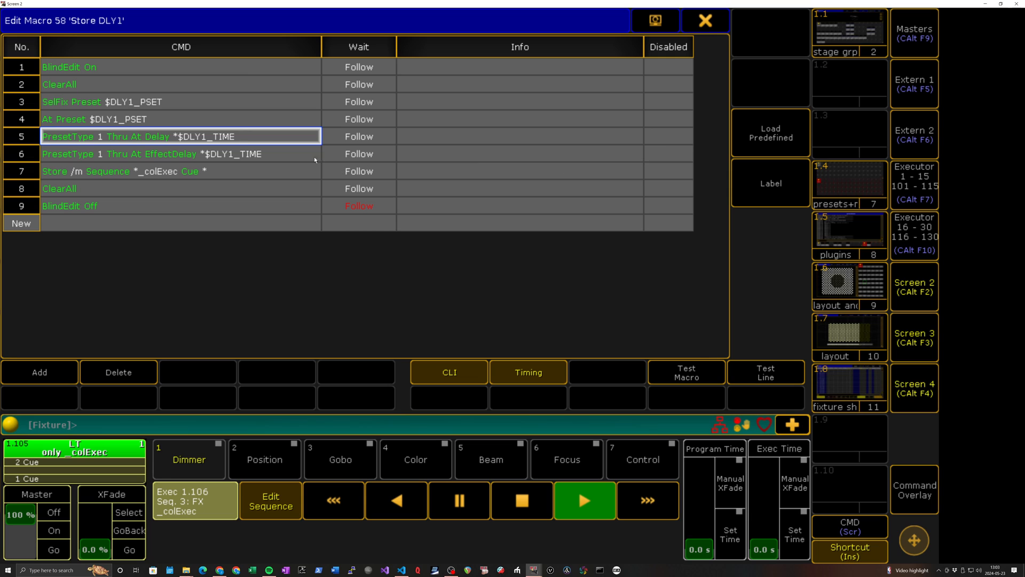
mouse_move(286, 153)
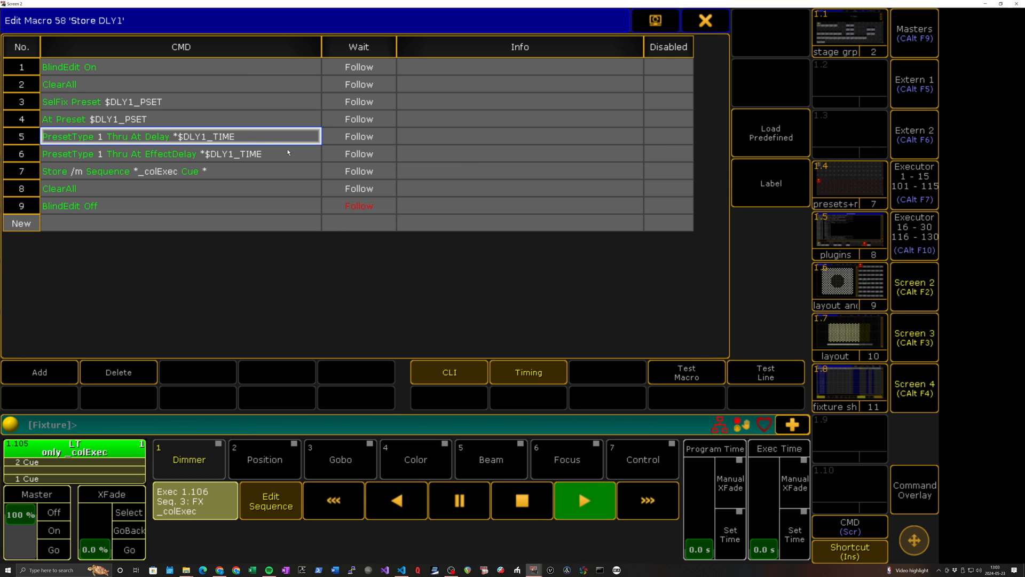
left_click(180, 154)
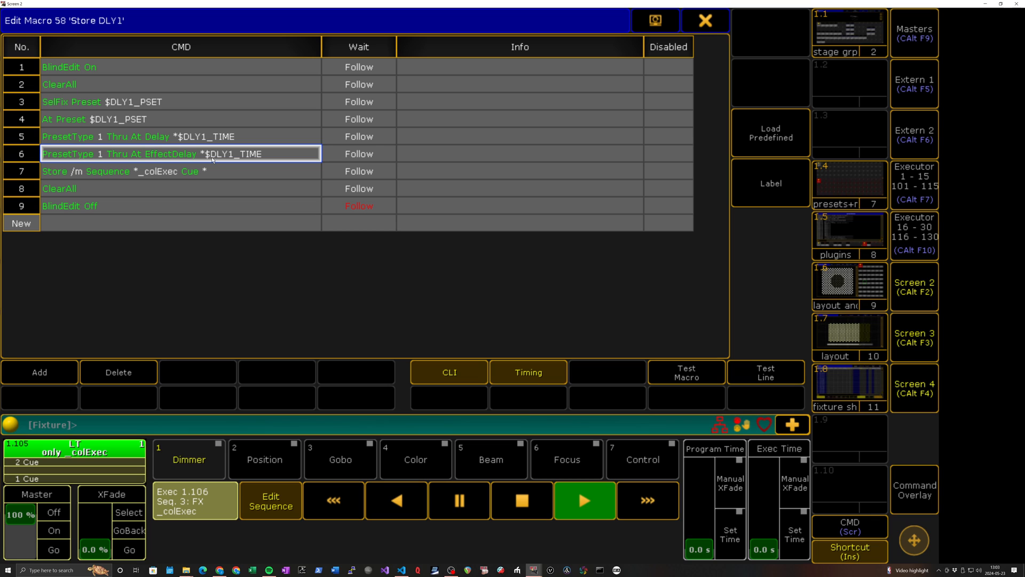
left_click(668, 154)
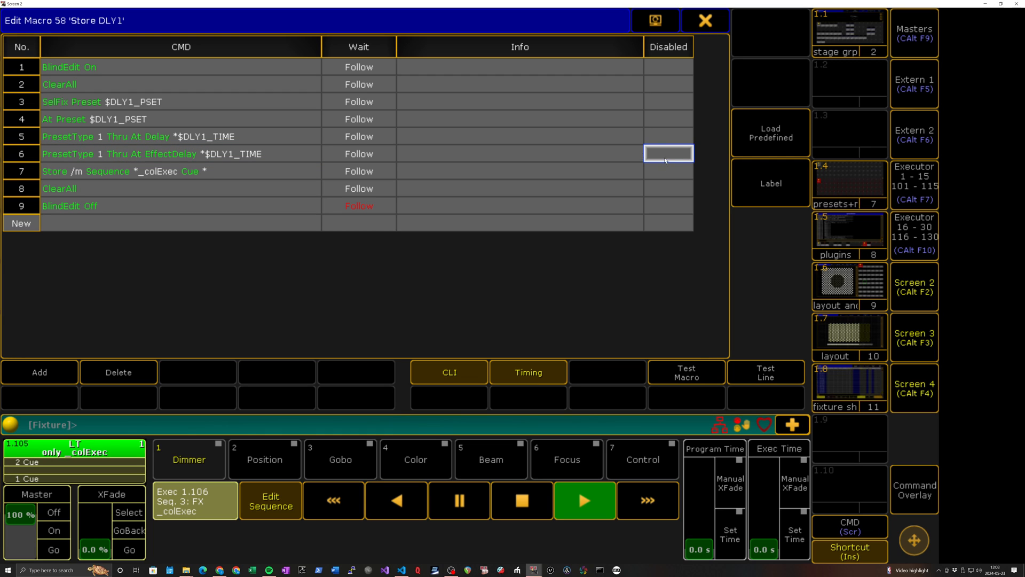
left_click(668, 154)
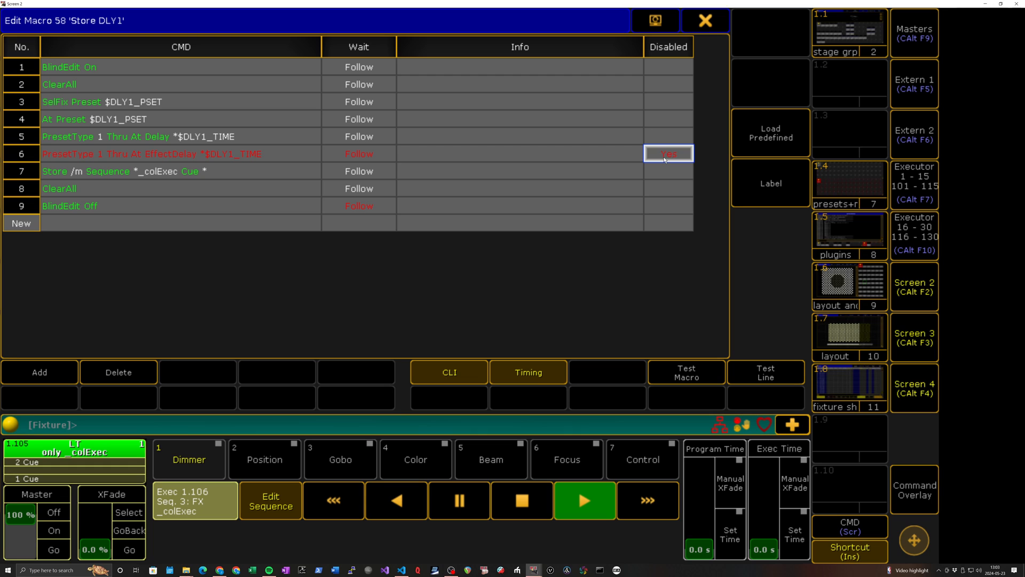
mouse_move(658, 63)
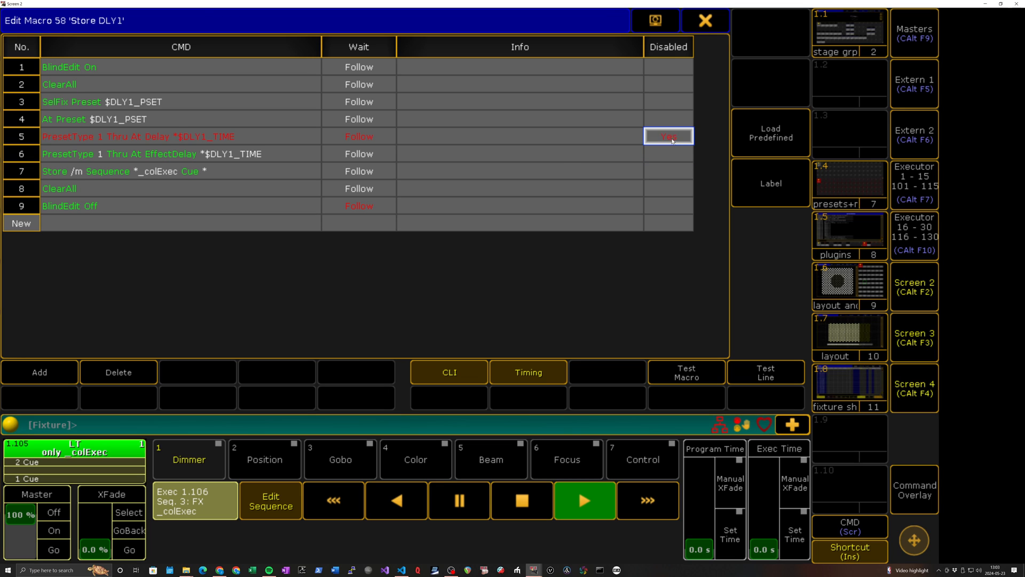
left_click(668, 137)
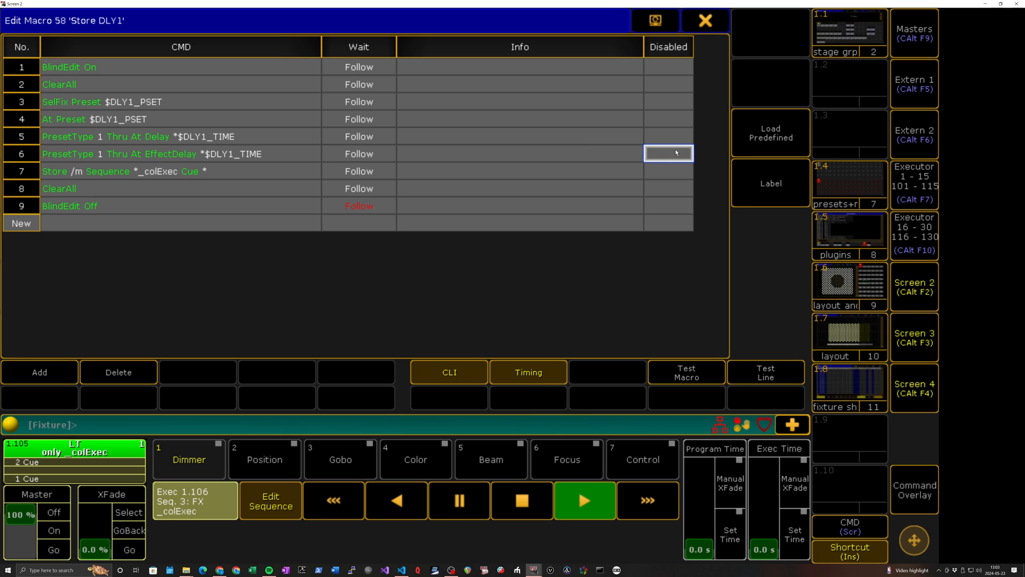
mouse_move(722, 13)
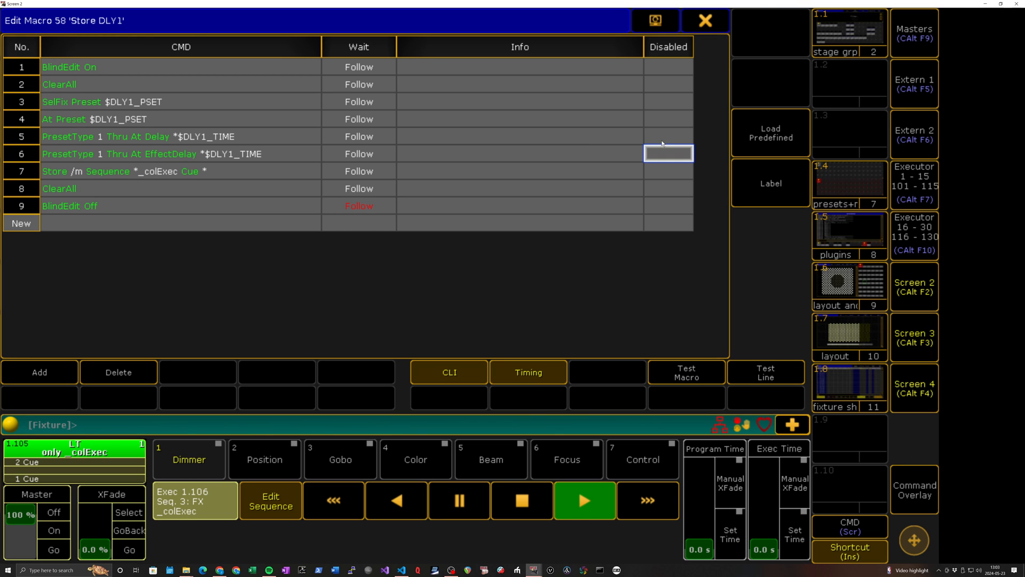
Inspect line 7 'Store /m Sequence *_colExec Cue *', then close the Store DLY1 macro.
left_click(180, 171)
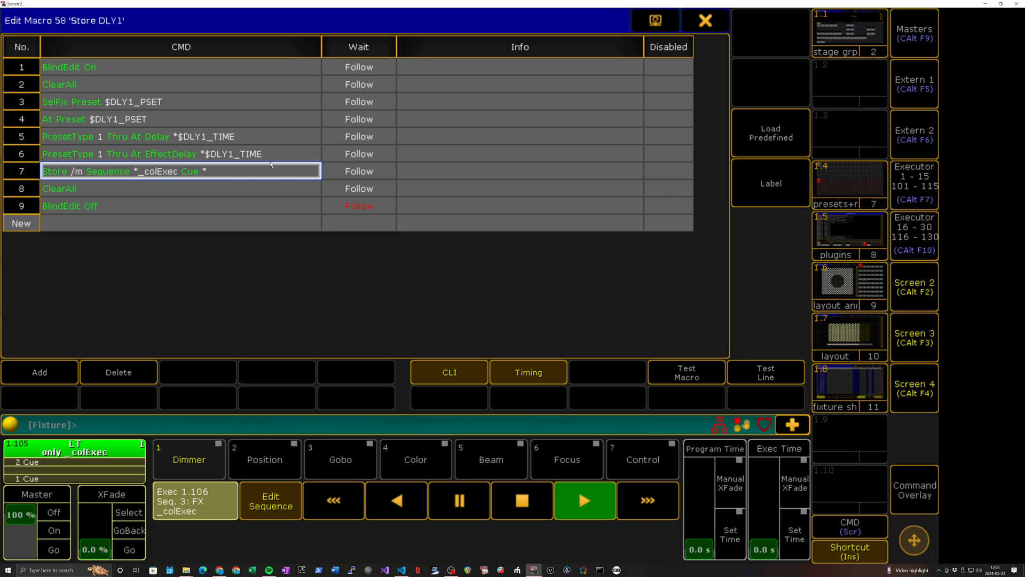
mouse_move(661, 180)
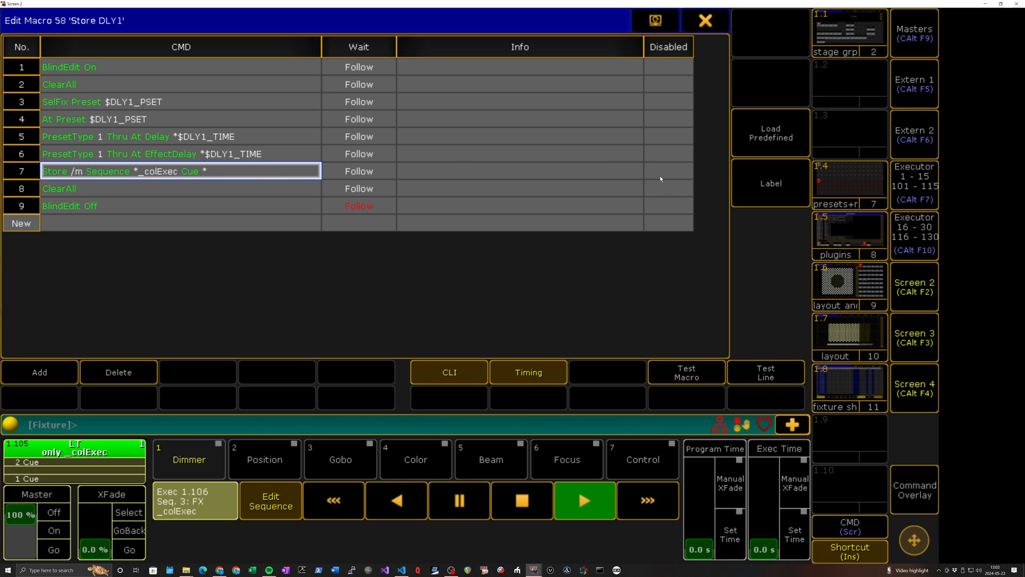
mouse_move(155, 177)
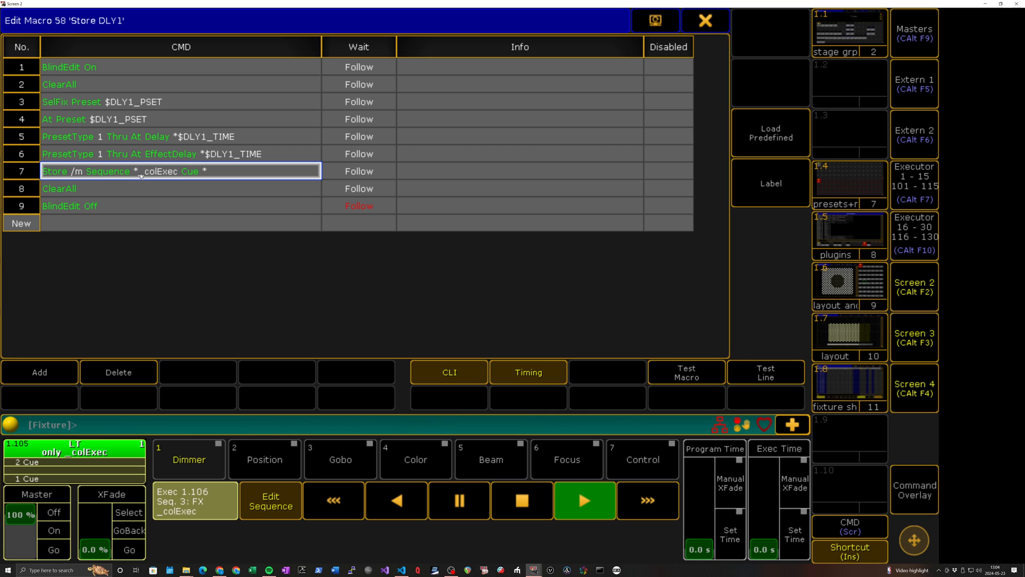
mouse_move(685, 89)
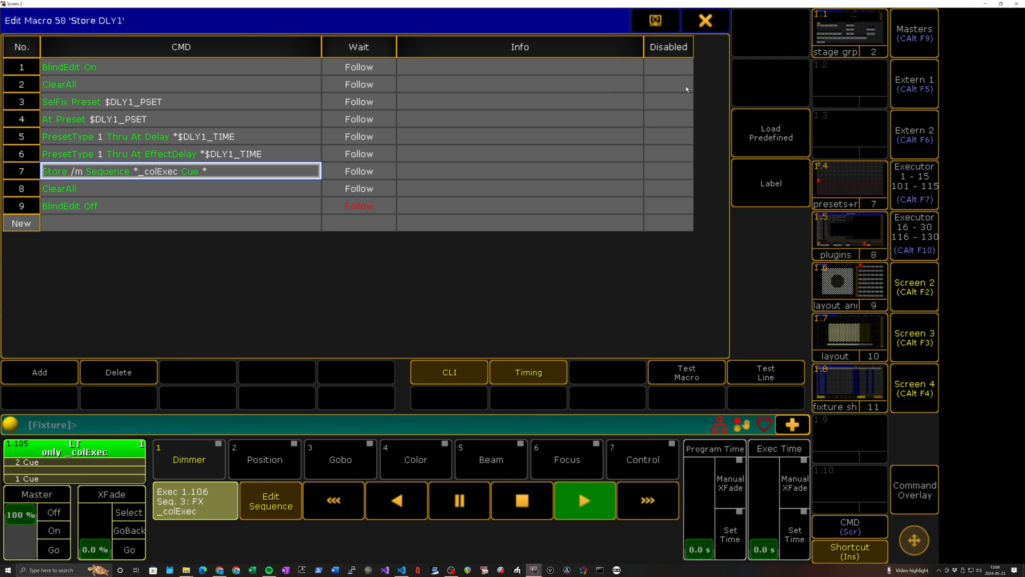
left_click(705, 21)
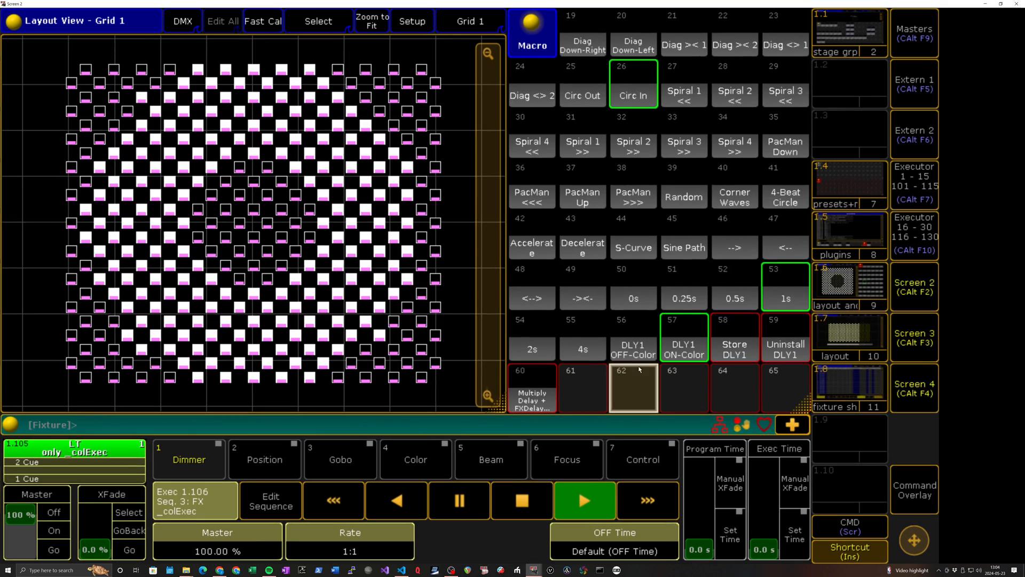
Scroll down the macro pool and open macro 60 'Multiply Delay + FXDelay' for editing.
scroll("down", 3)
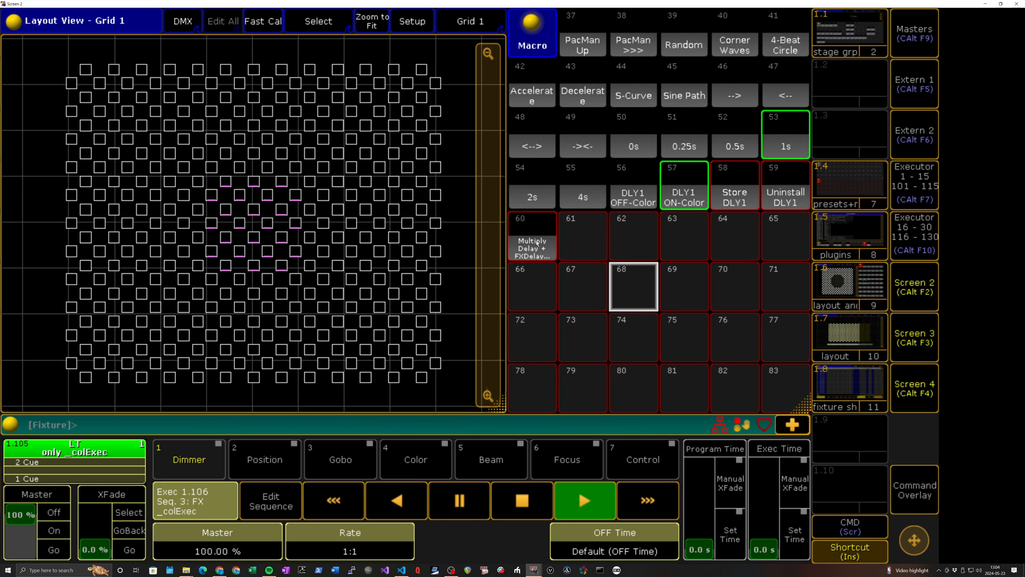
double_click(532, 237)
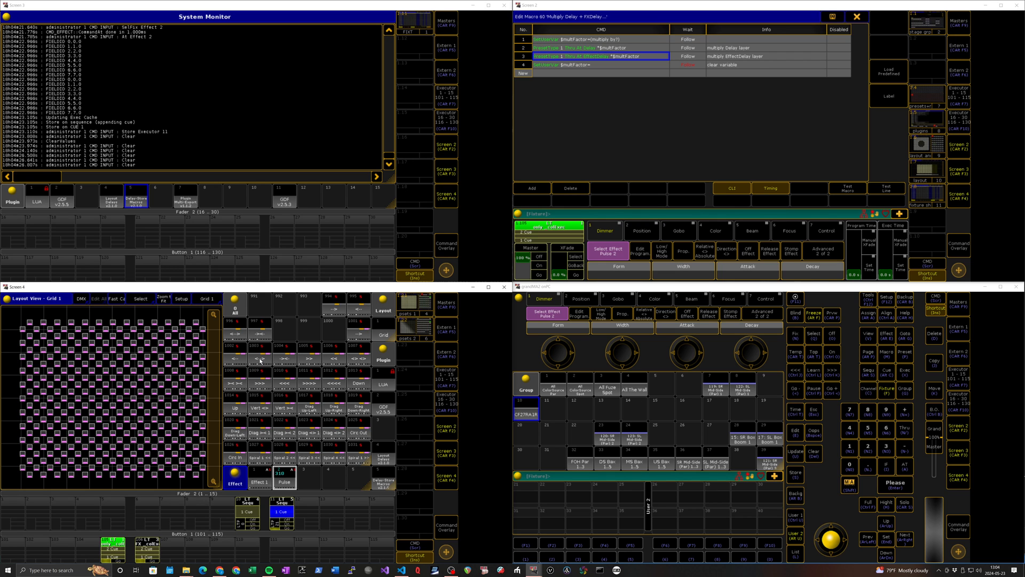
Review macro 60's EffectDelay line, close it, and confirm the multiplier for storing to Exec 2.11.
left_click(259, 361)
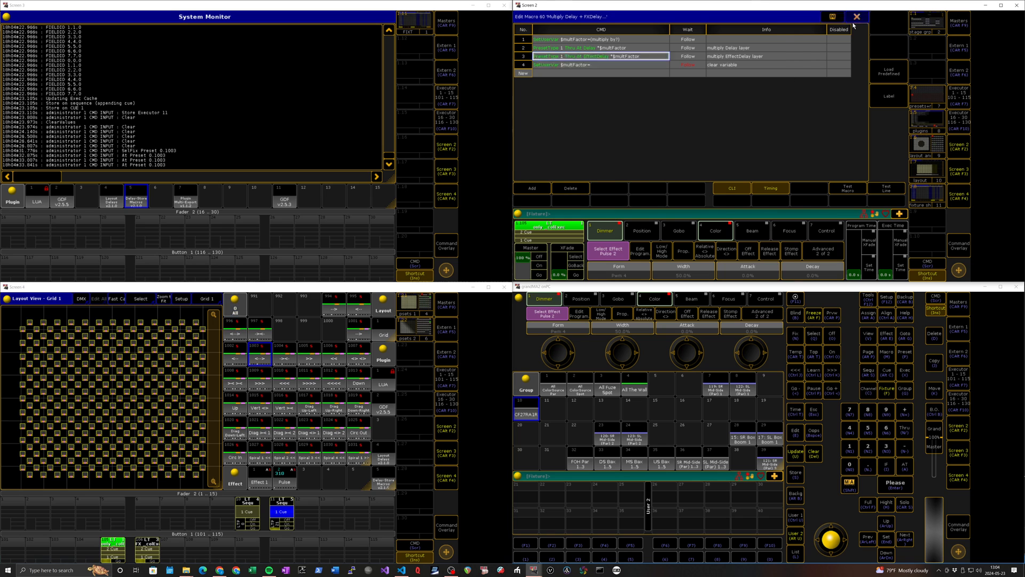
left_click(856, 16)
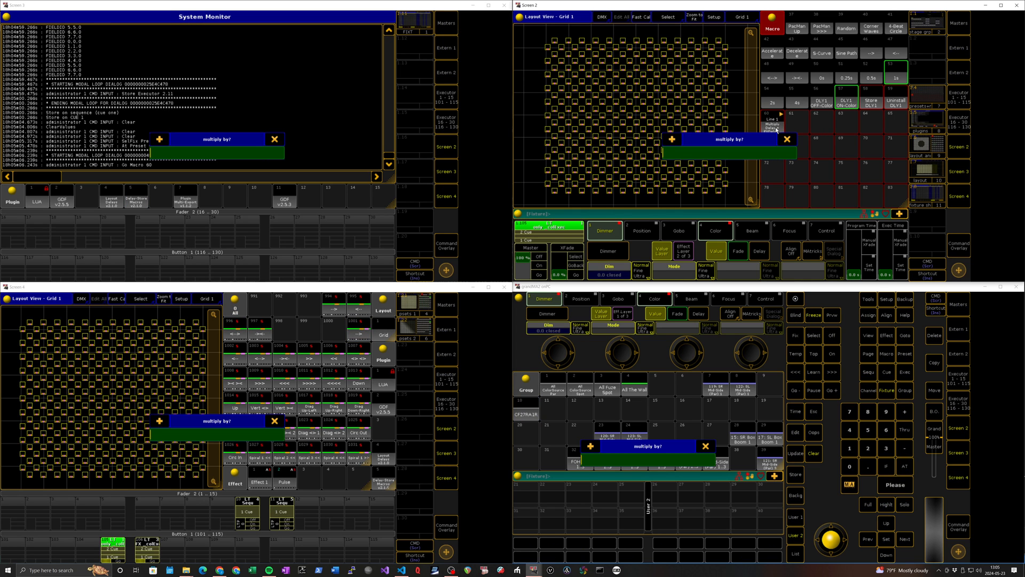
left_click(795, 475)
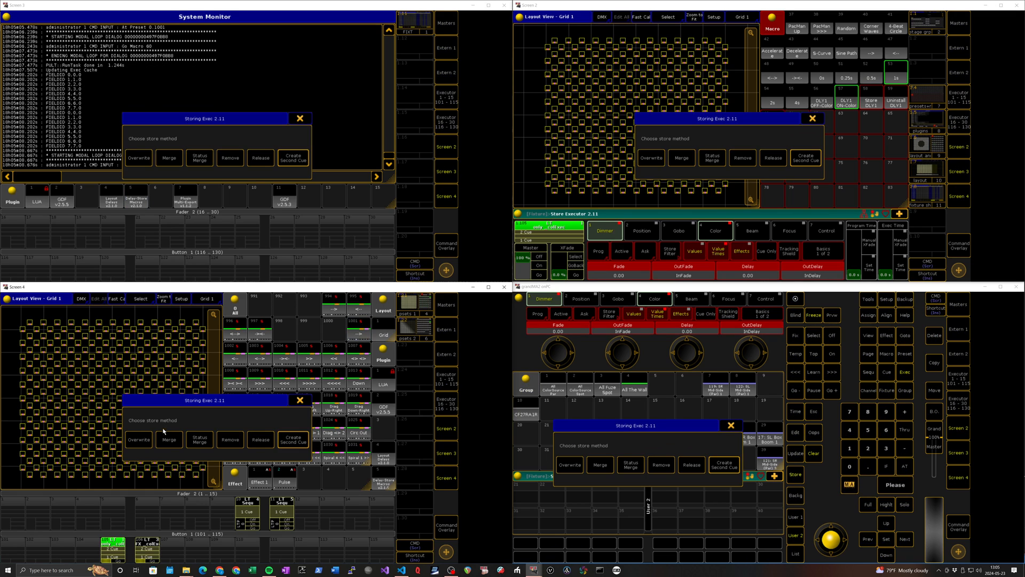